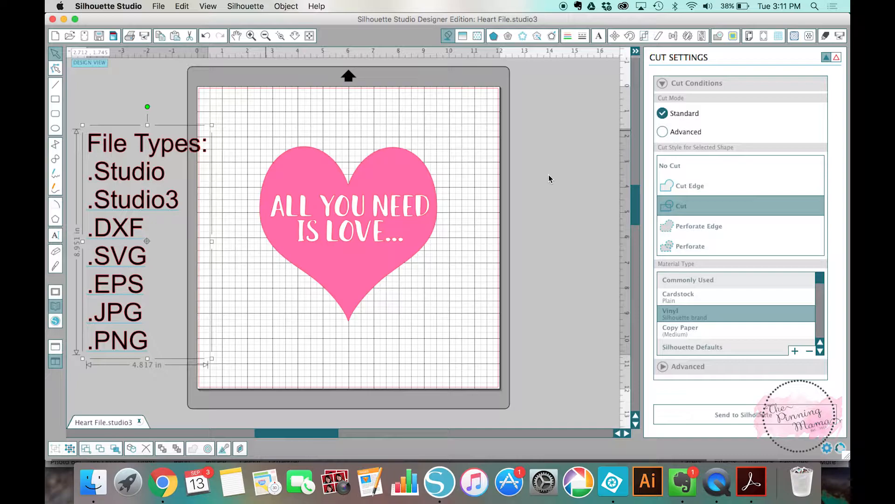
mouse_move(541, 175)
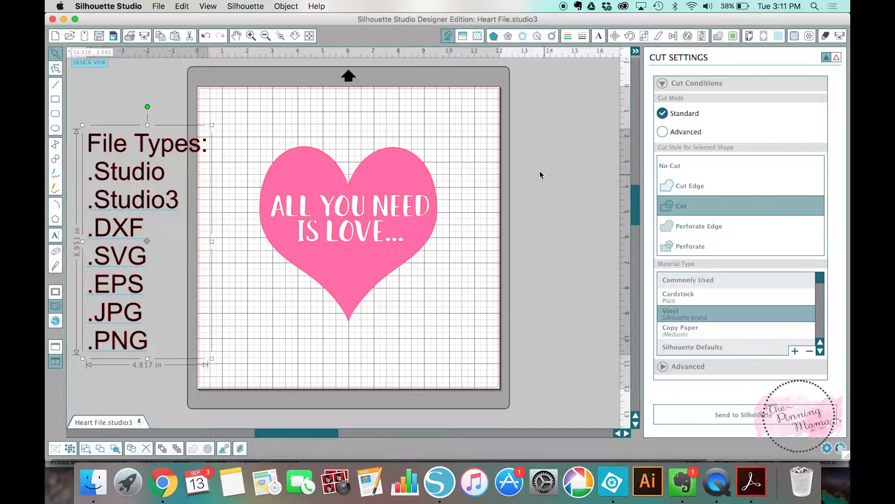
mouse_move(94, 156)
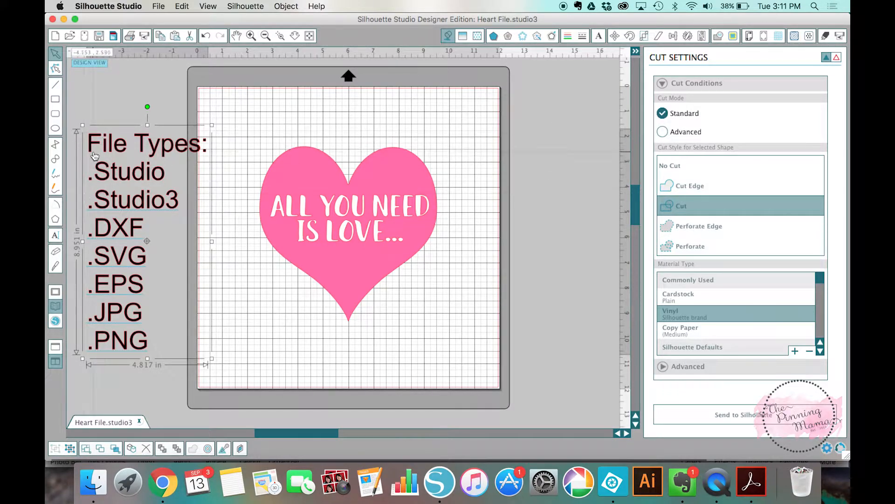
mouse_move(99, 203)
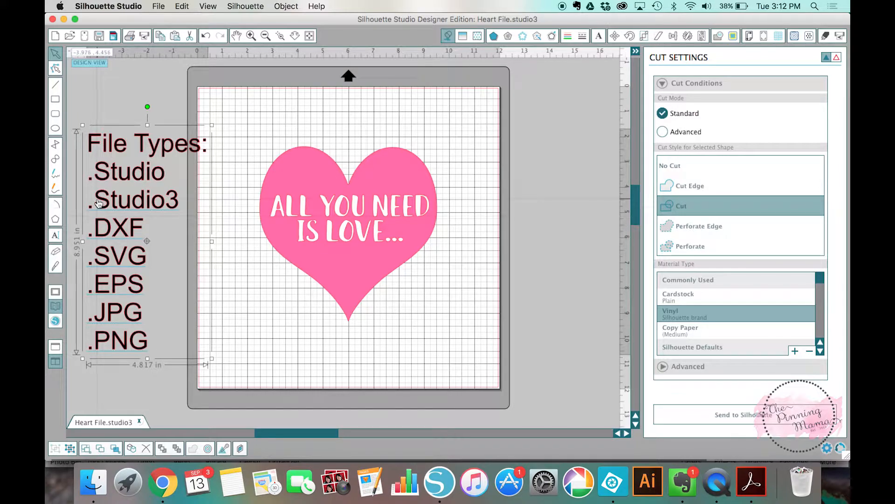
mouse_move(542, 328)
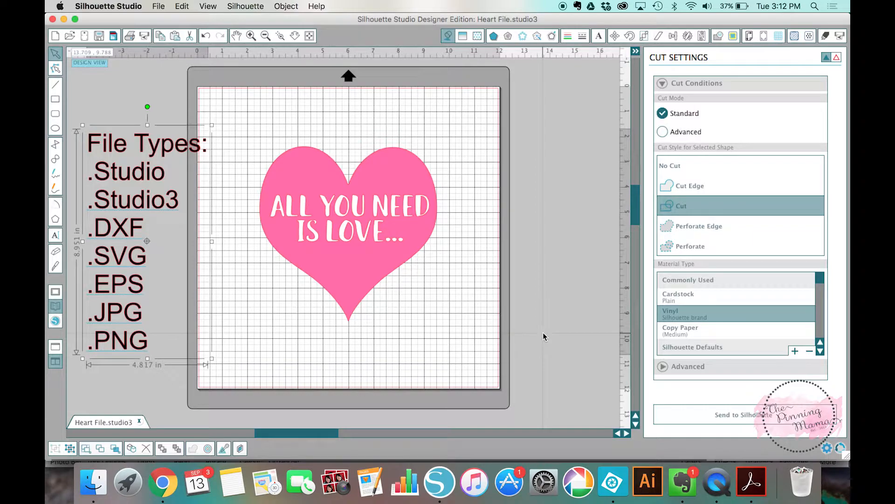
mouse_move(529, 212)
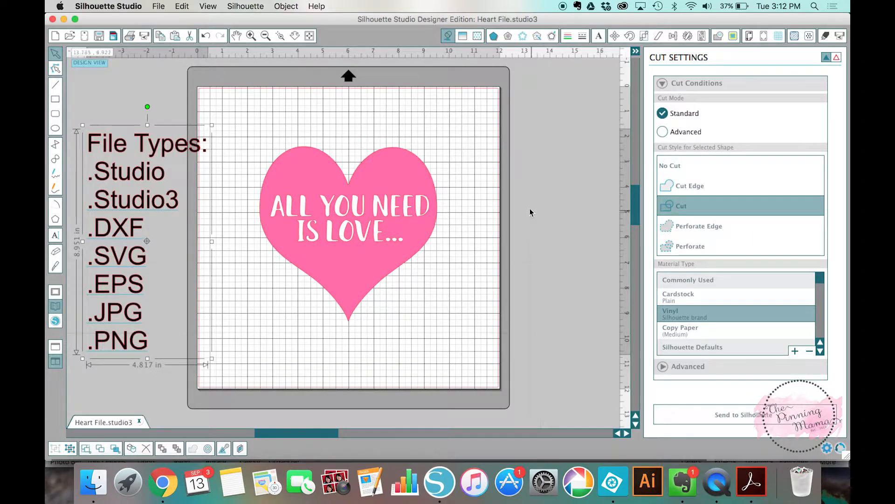
mouse_move(455, 237)
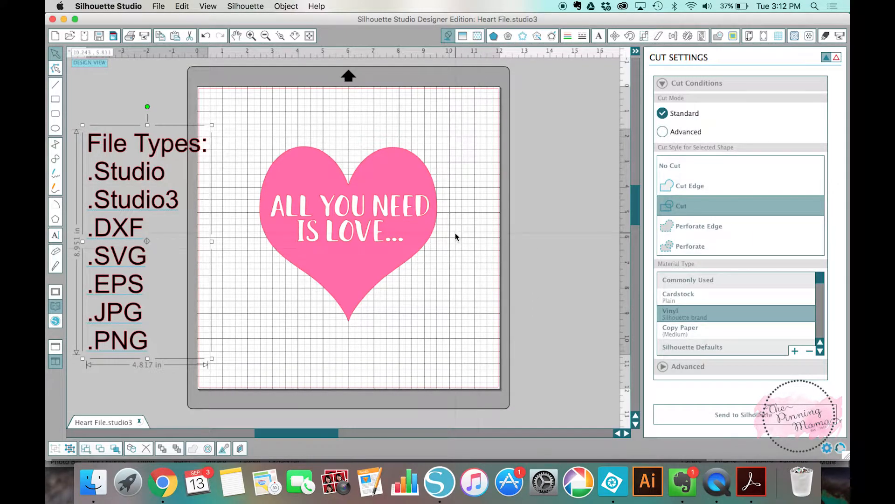
mouse_move(236, 116)
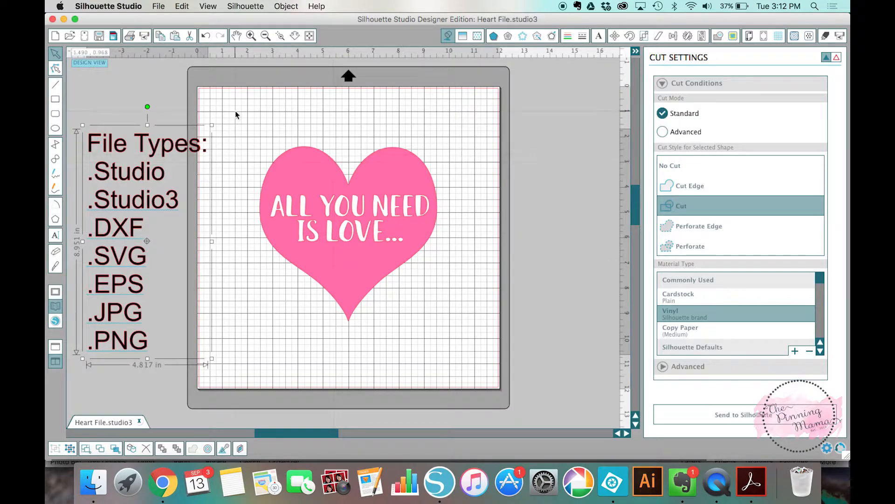
mouse_move(455, 358)
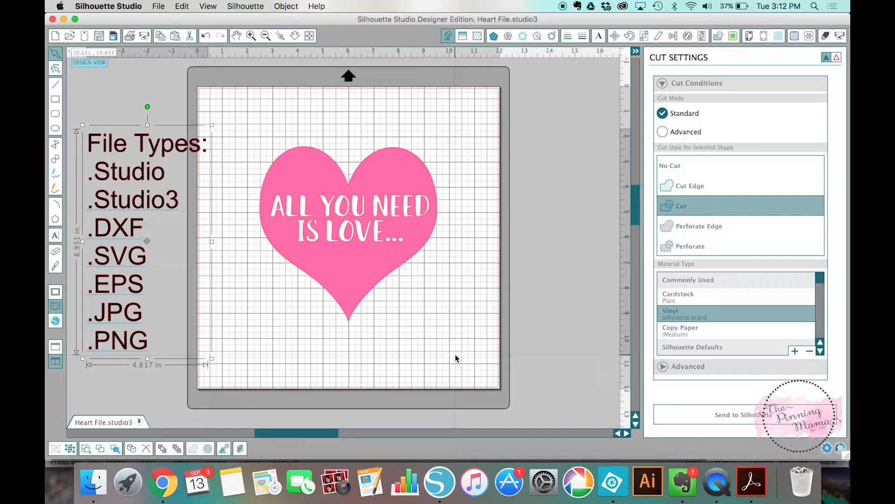
mouse_move(451, 282)
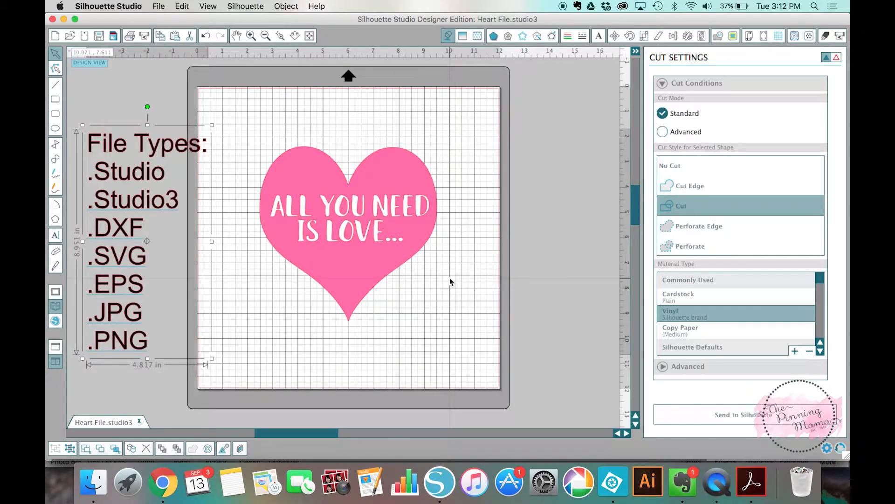
mouse_move(401, 207)
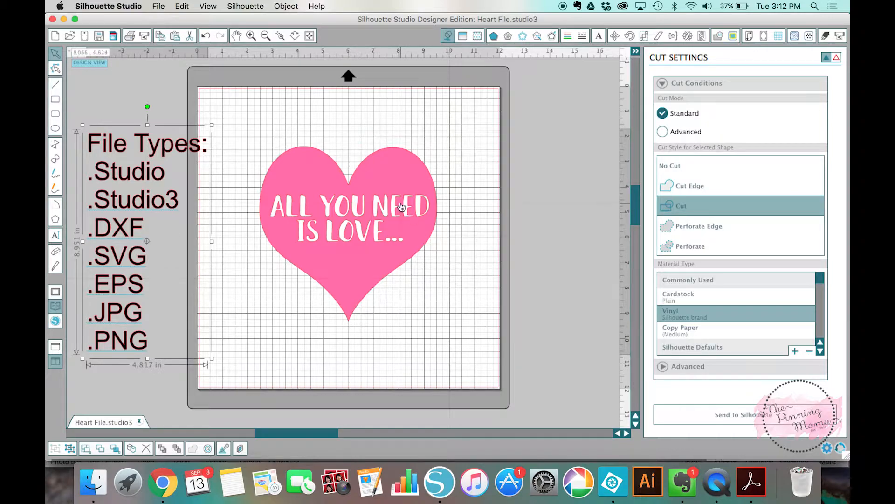
mouse_move(380, 220)
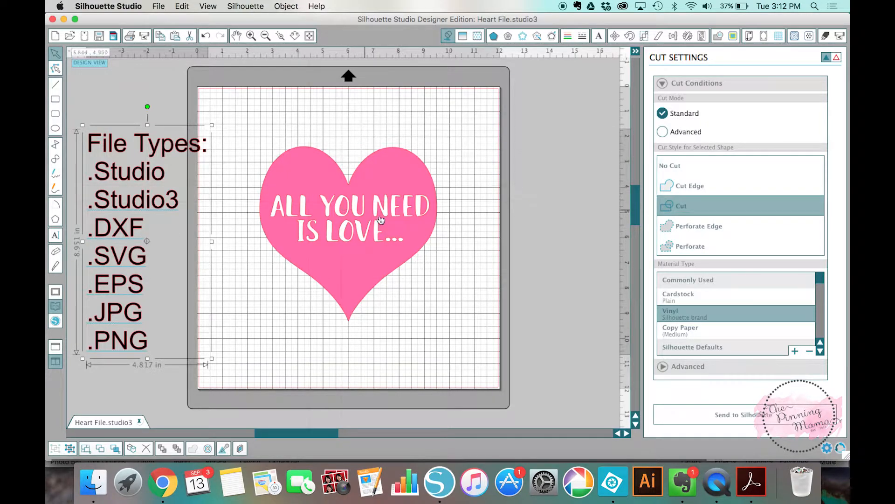
mouse_move(332, 253)
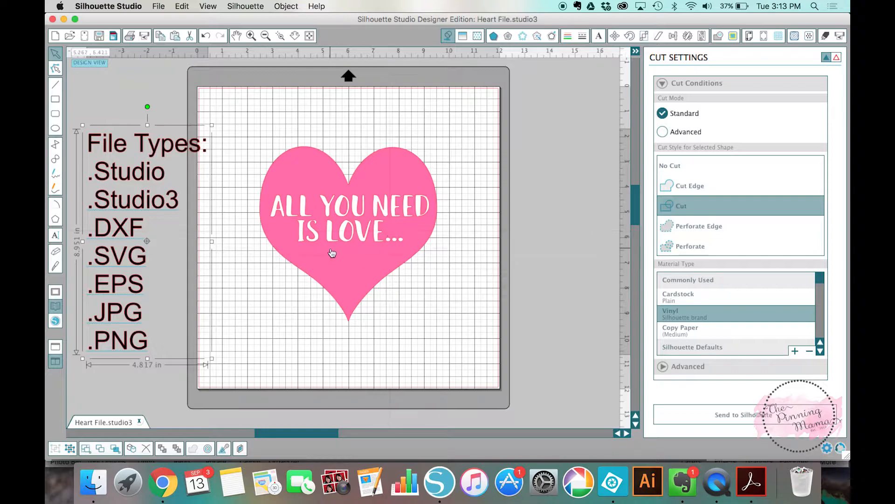
mouse_move(200, 58)
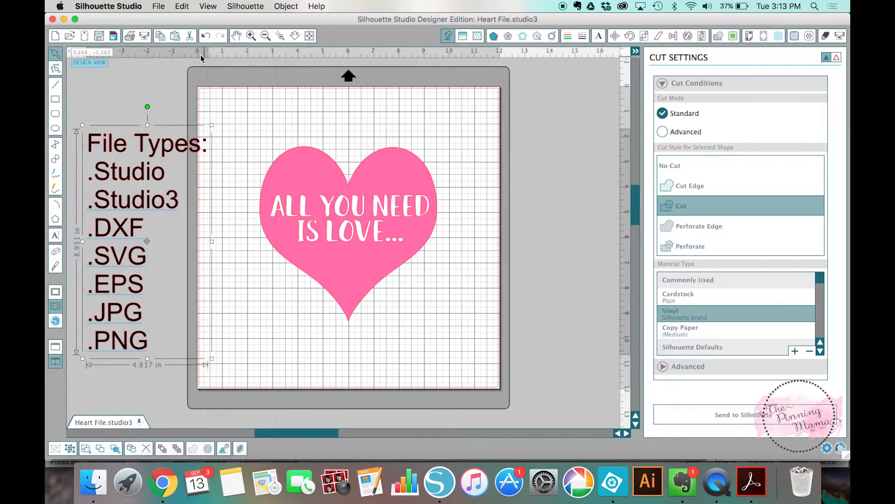
Save the heart design with Save As under the name 'All You Need Is Love'.
click(158, 6)
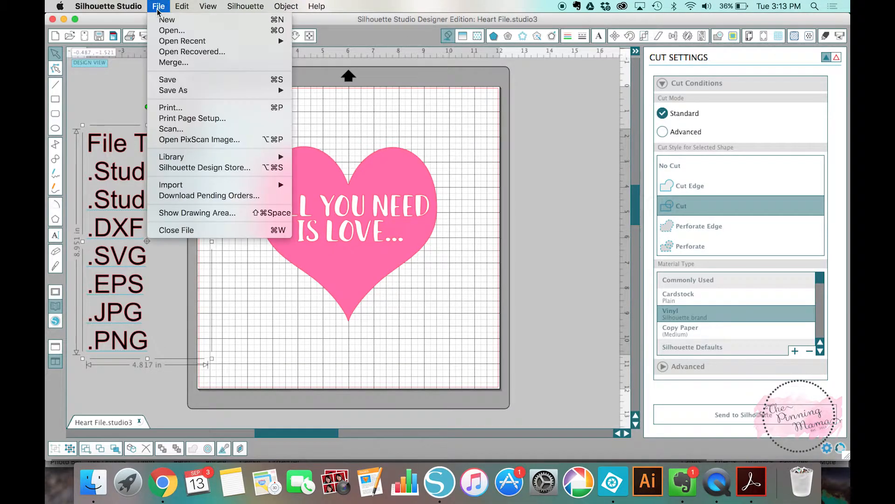
mouse_move(173, 90)
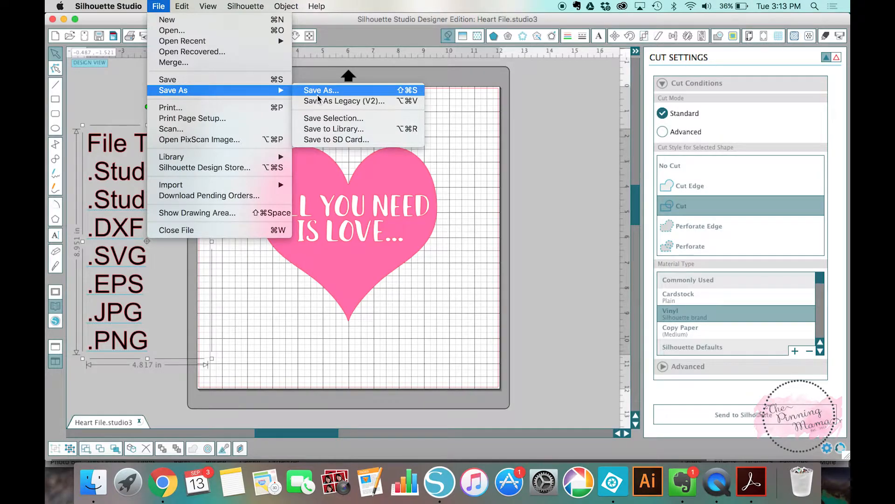
click(320, 90)
text(All You Nee)
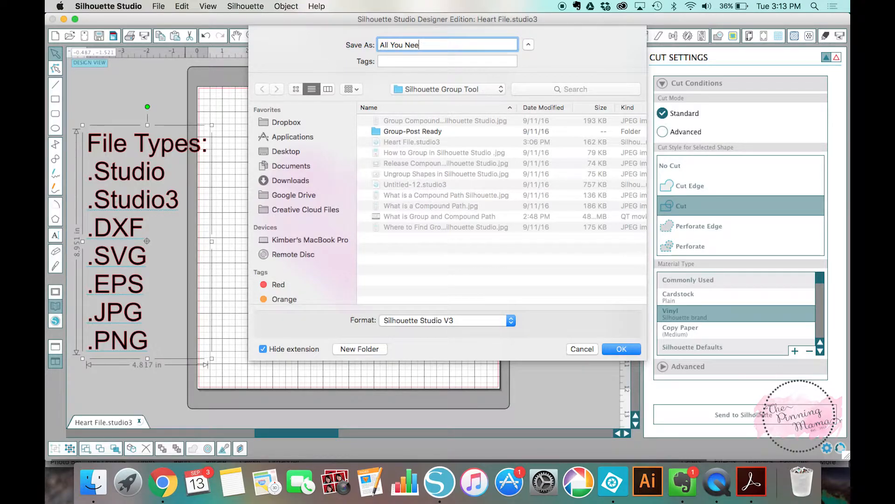
text(d Is Love)
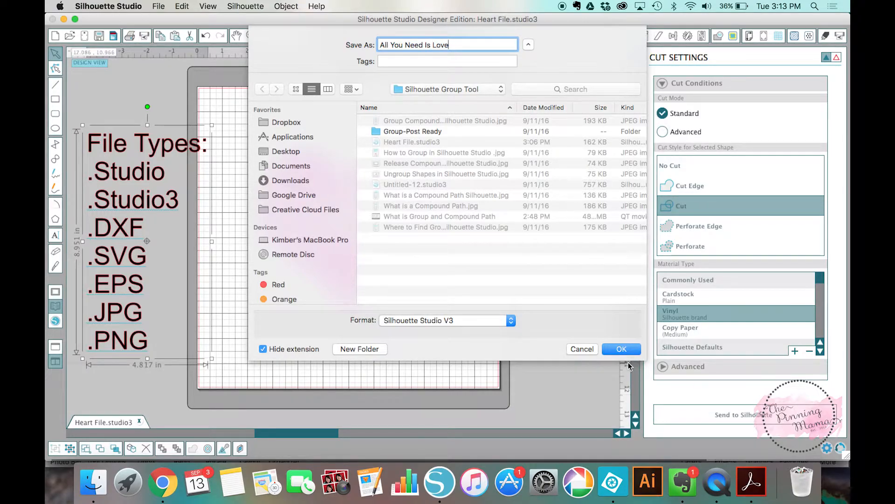
click(621, 349)
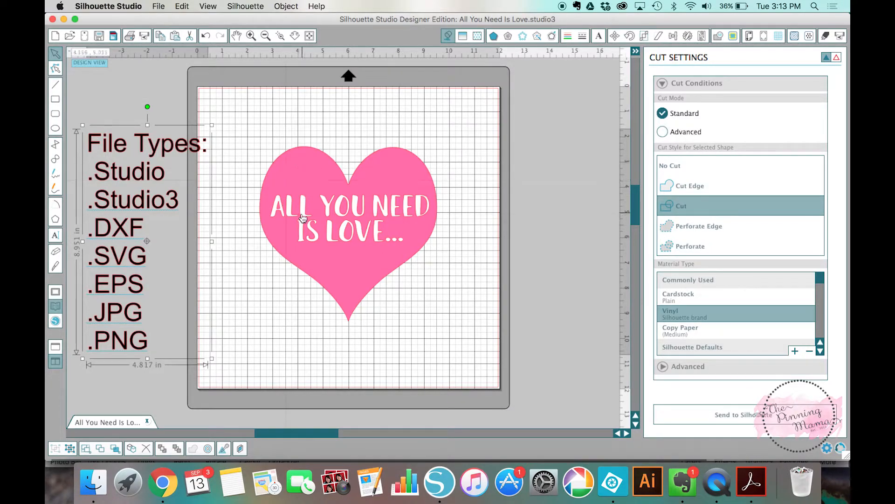
mouse_move(452, 270)
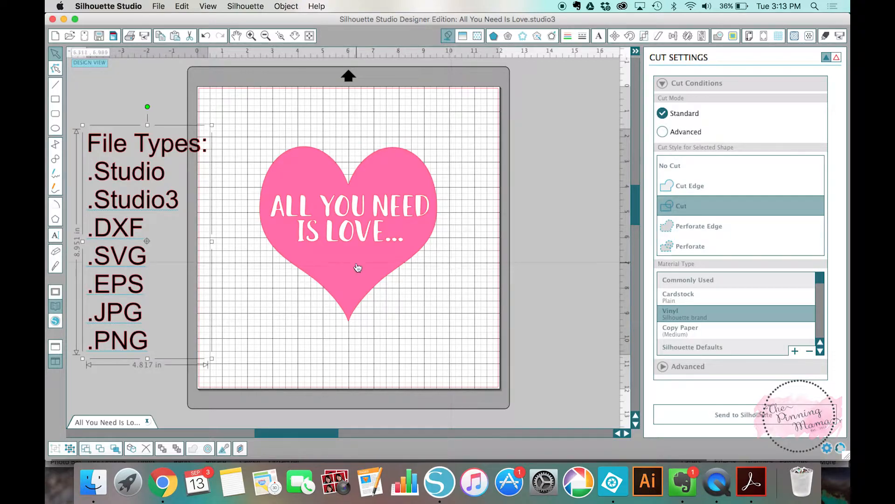
mouse_move(152, 230)
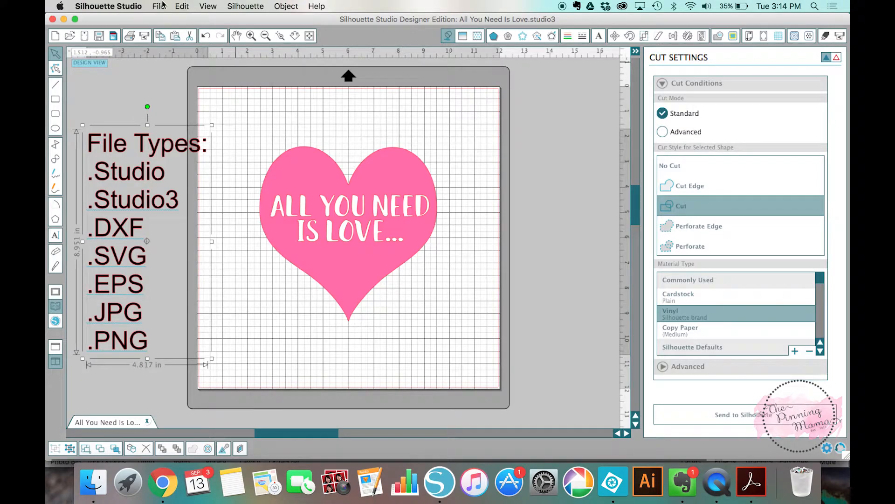
Open VintageFlowers_Cuts (4).dxf from the DXF folder in Recent Places.
click(158, 6)
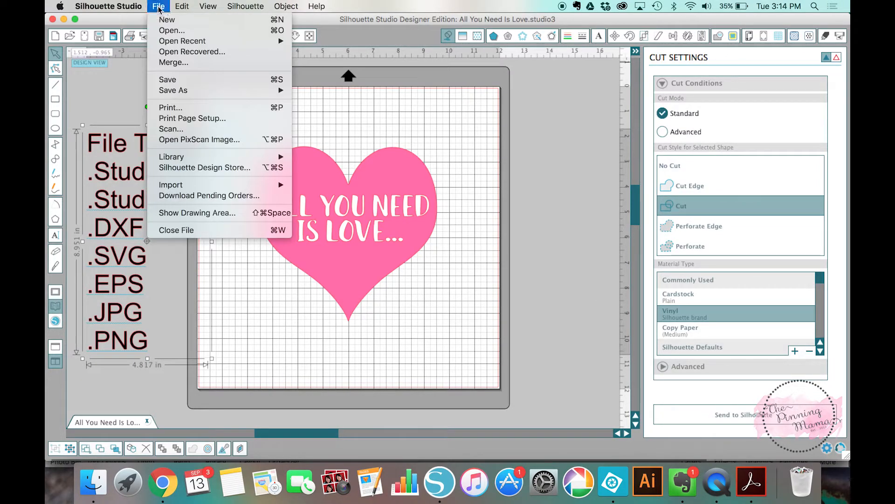
click(171, 30)
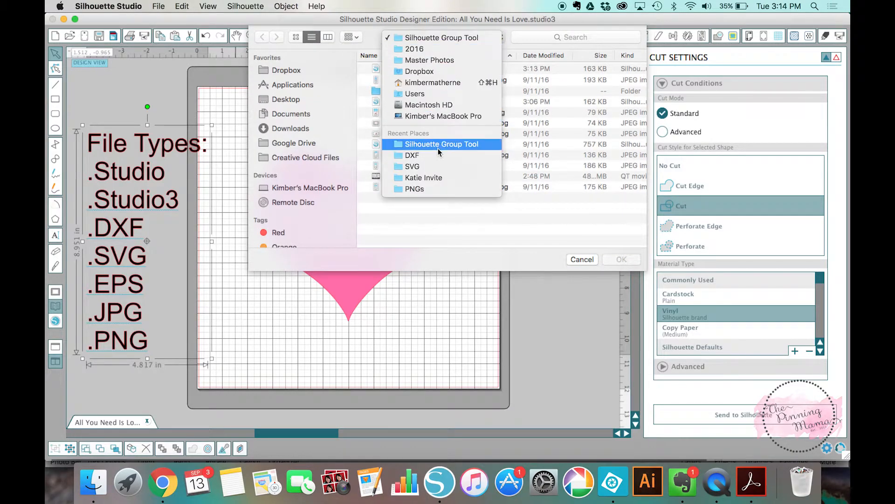
click(412, 155)
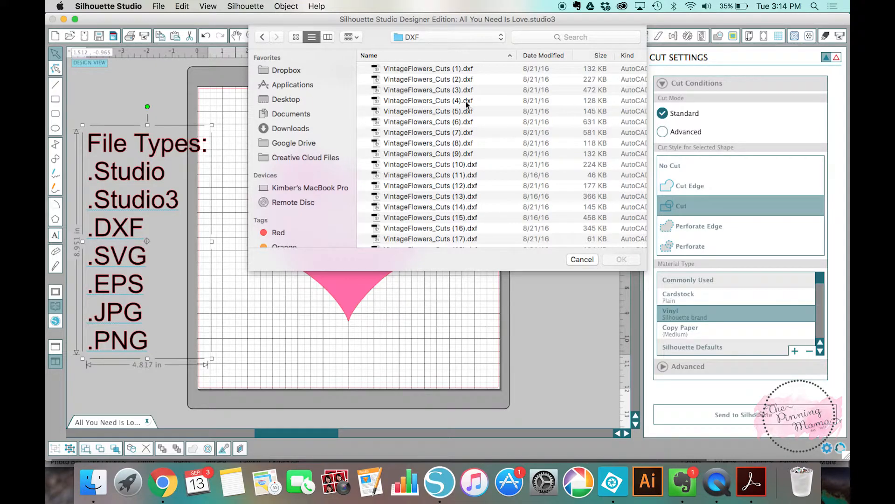
click(428, 99)
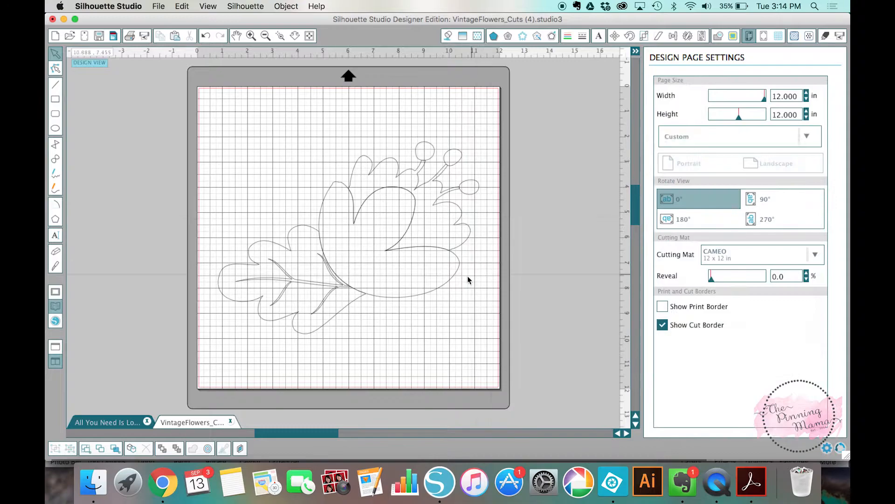
mouse_move(407, 284)
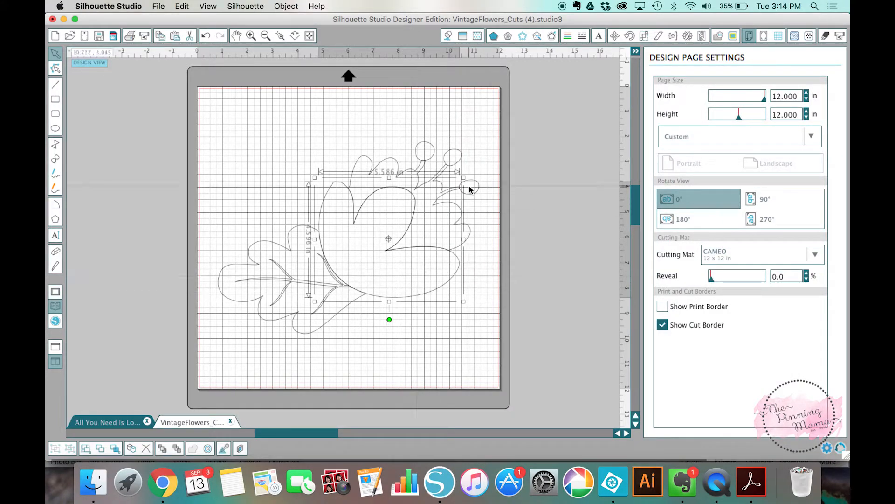
Select the flower design, then click the empty mat to stop editing the stem's points.
click(445, 162)
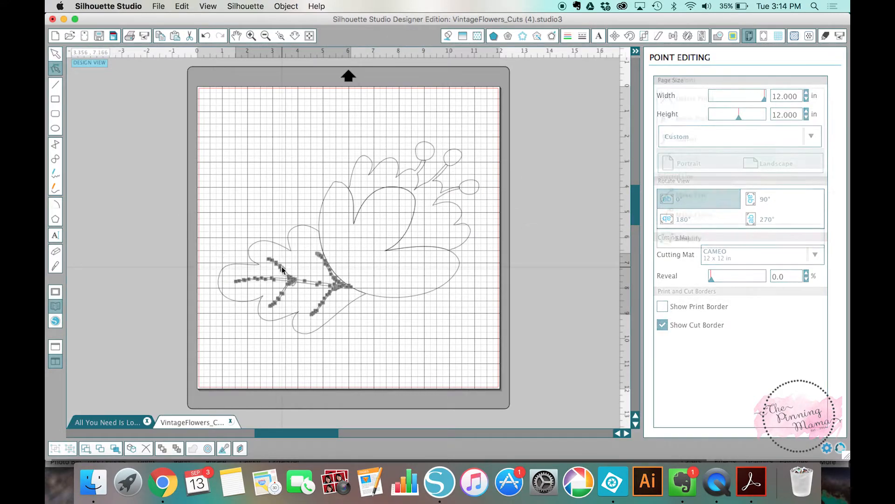
click(256, 135)
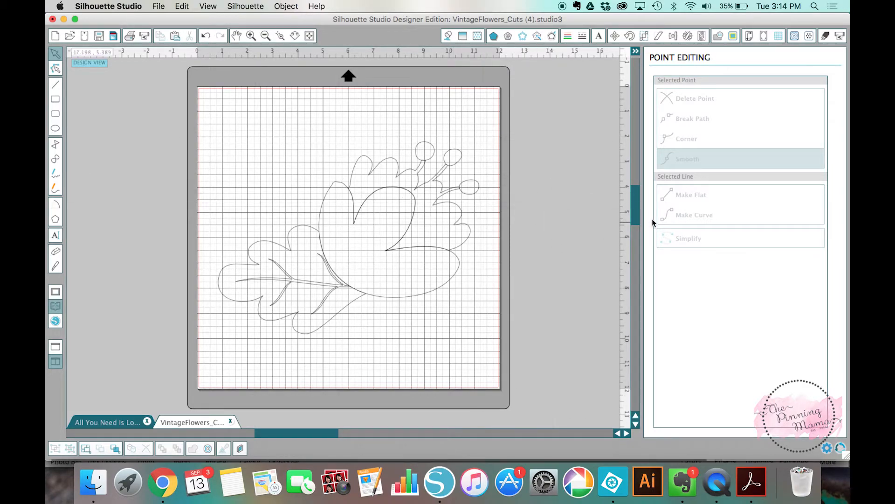
mouse_move(468, 222)
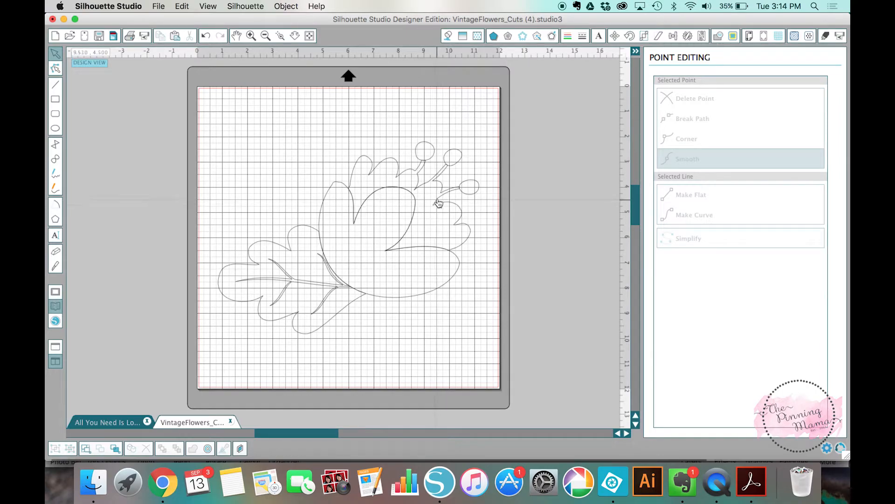
mouse_move(451, 197)
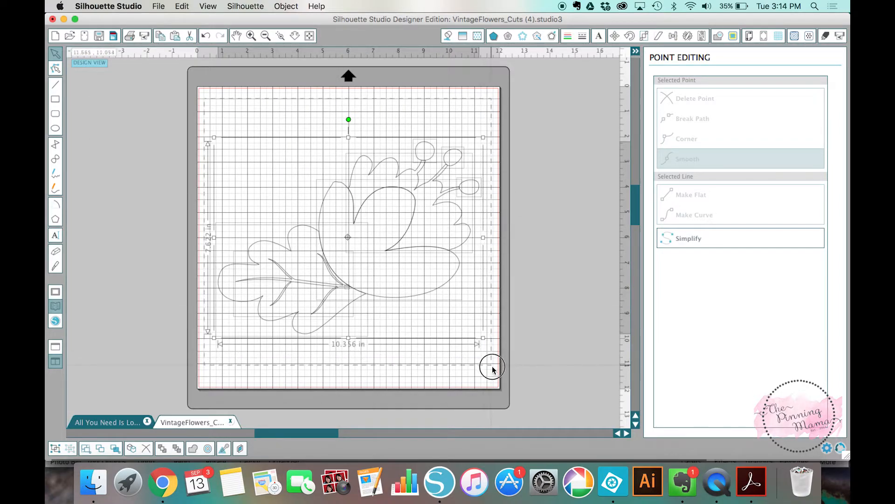
mouse_move(174, 117)
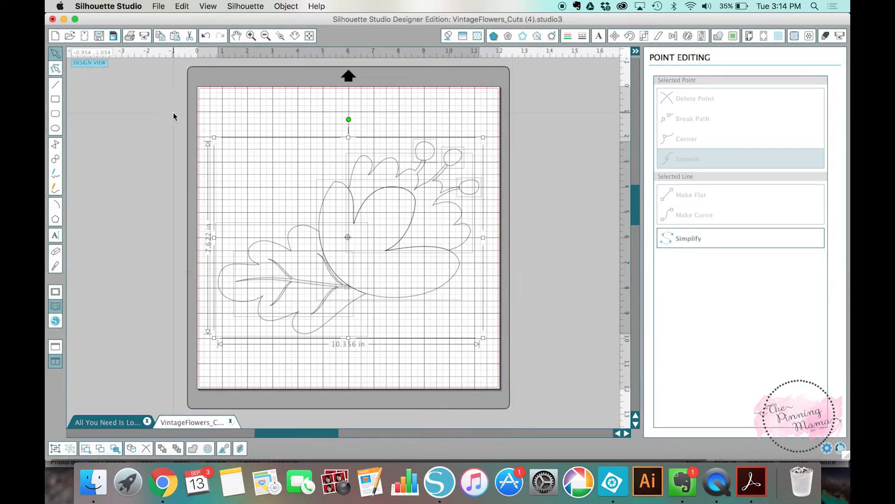
mouse_move(454, 330)
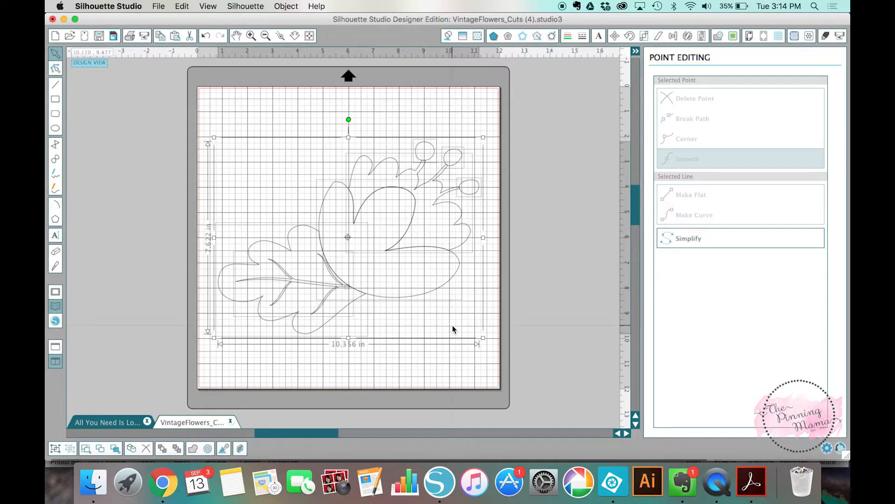
Deselect, select part of the flower, then select all shapes (10.356 x 7.622 in).
click(354, 264)
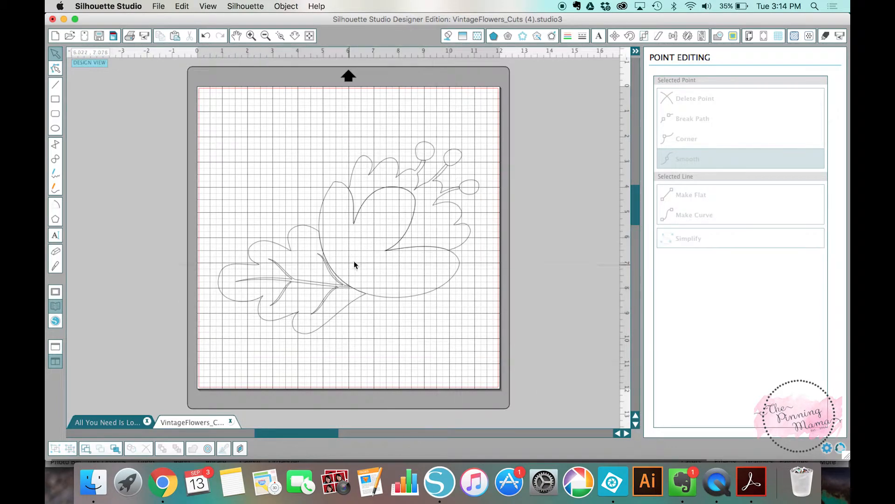
click(354, 232)
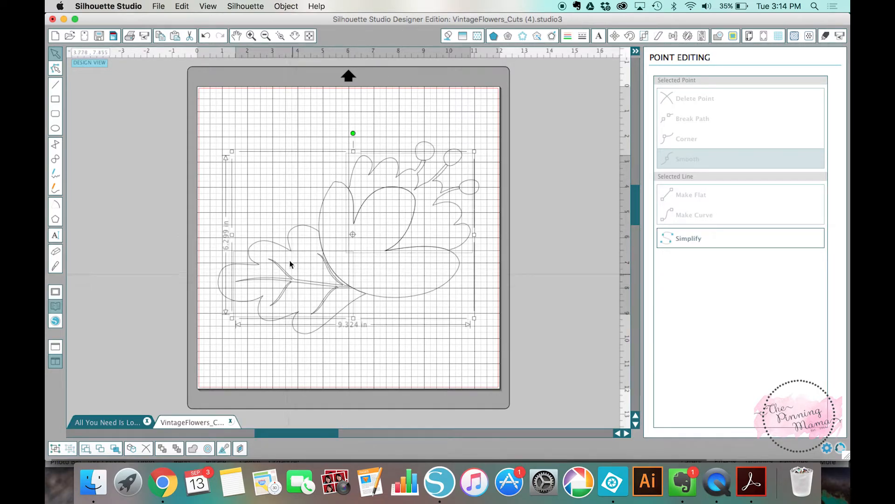
click(213, 102)
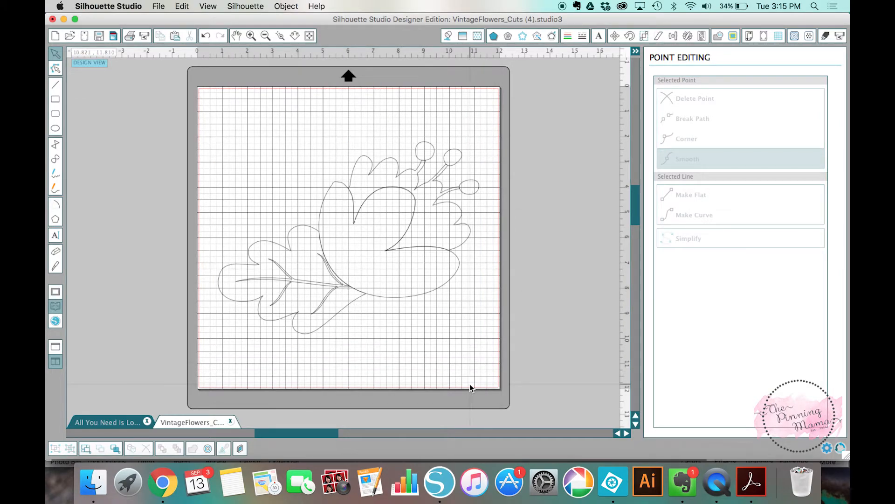
click(348, 237)
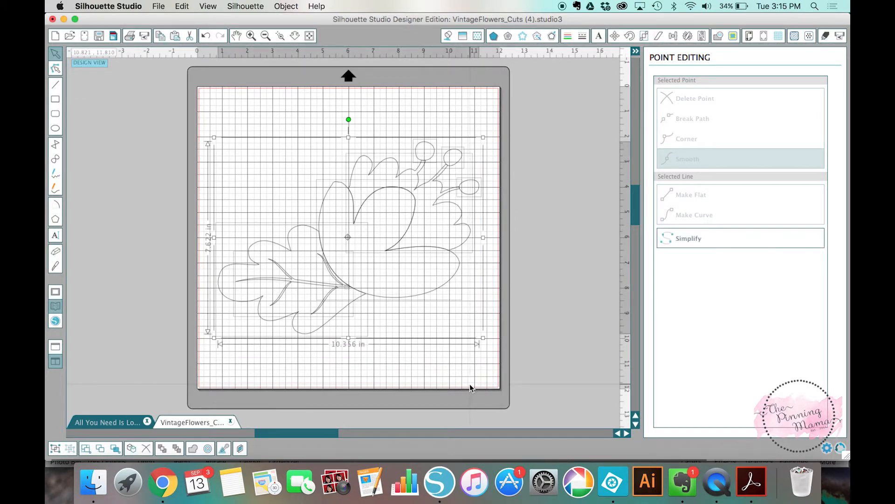
mouse_move(817, 34)
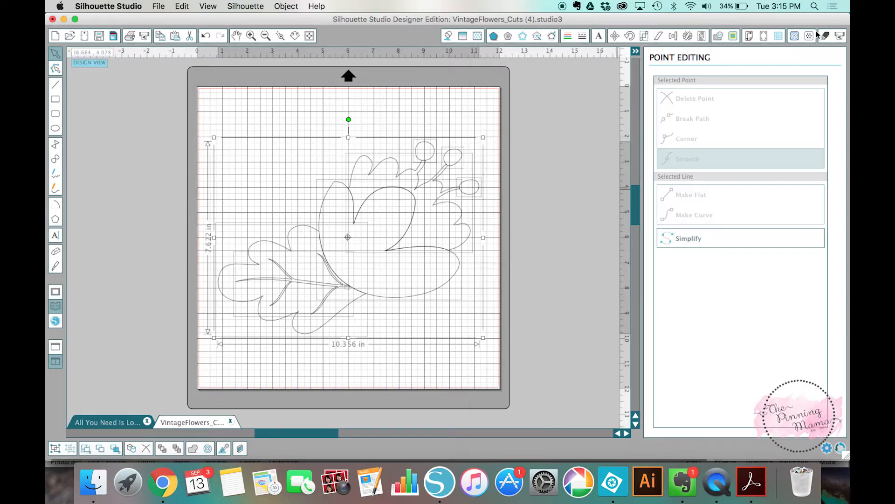
Switch the selected flower shapes from No Cut to Cut in Cut Settings.
click(826, 35)
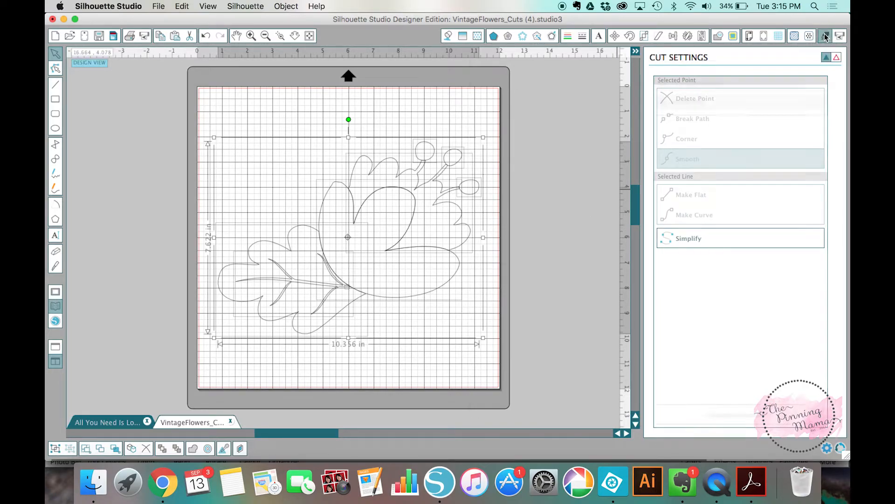
click(825, 36)
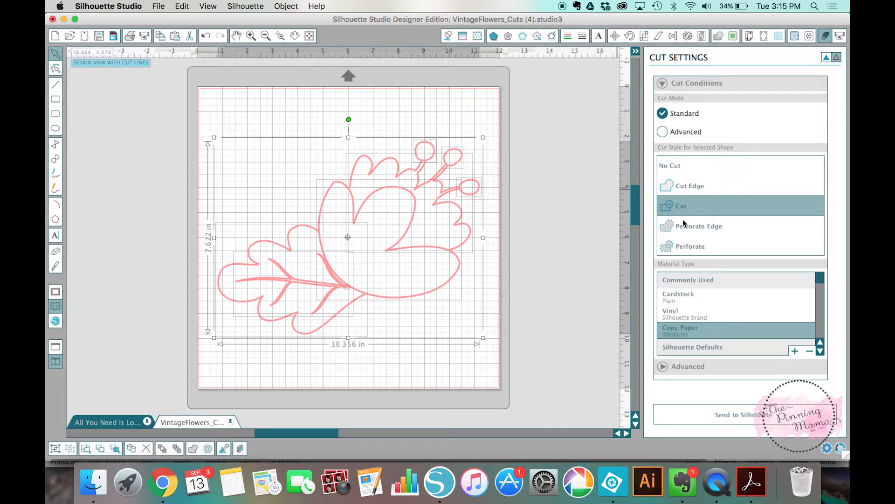
mouse_move(696, 207)
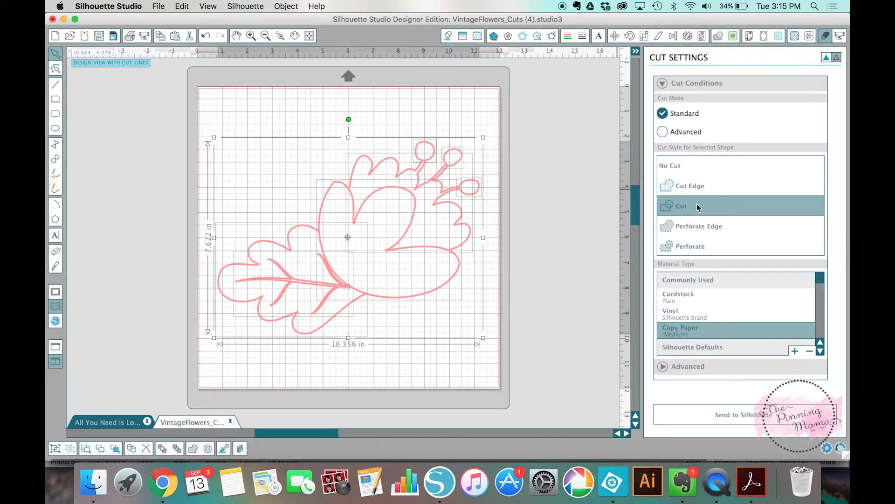
click(670, 166)
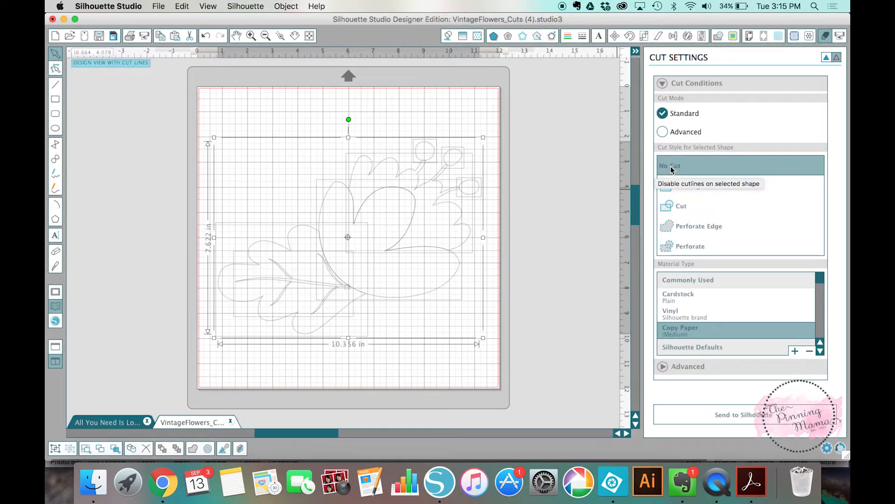
mouse_move(526, 231)
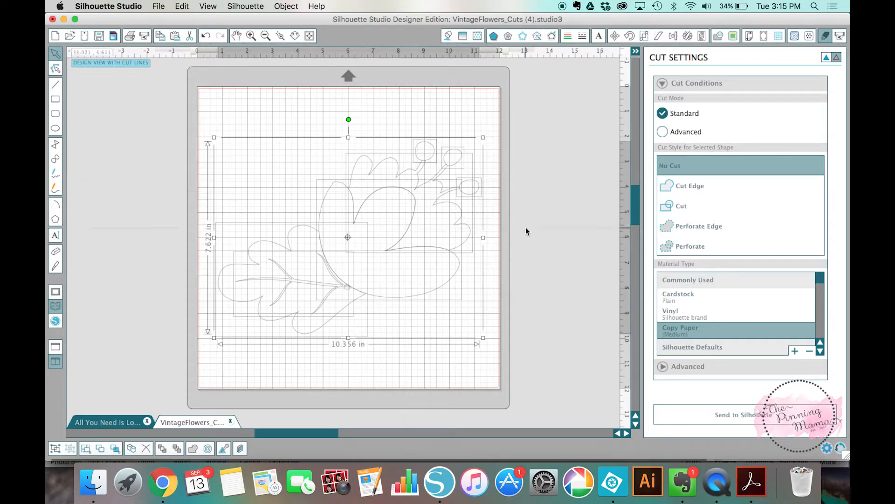
mouse_move(681, 206)
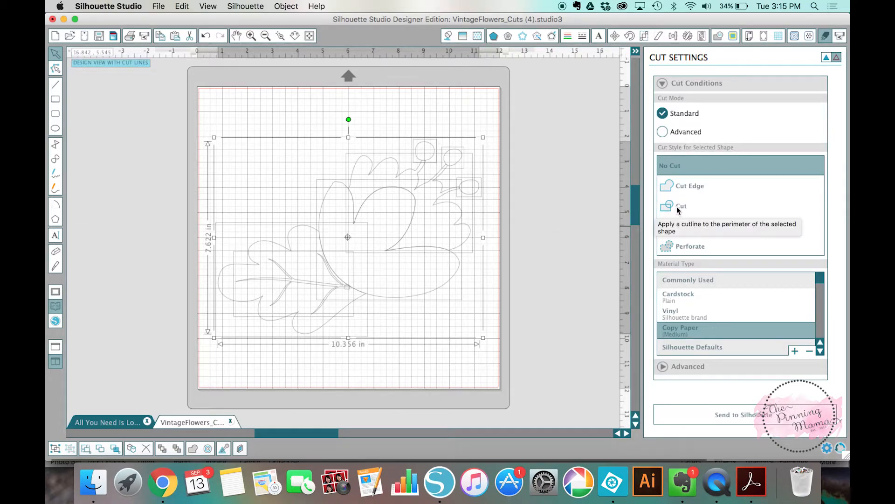
click(681, 206)
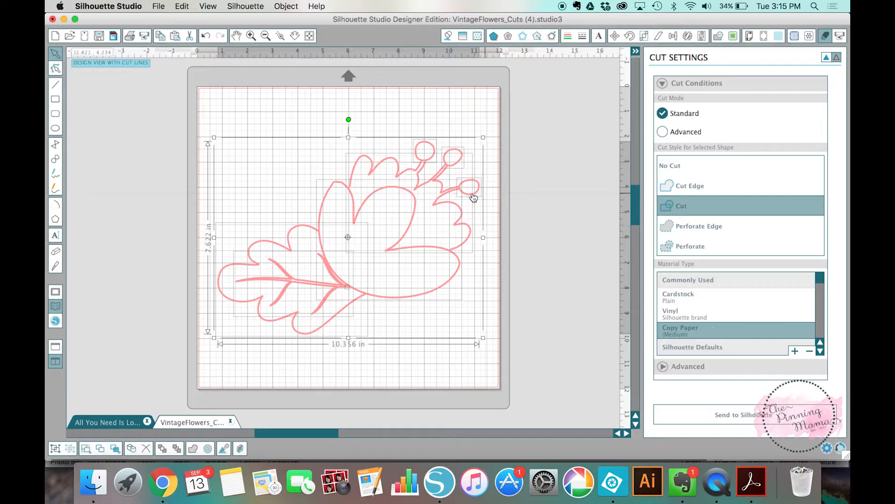
mouse_move(622, 208)
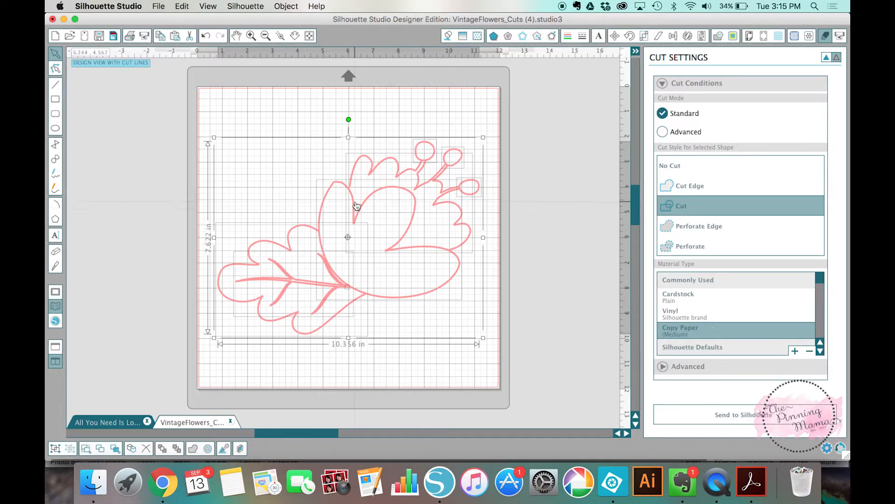
mouse_move(337, 191)
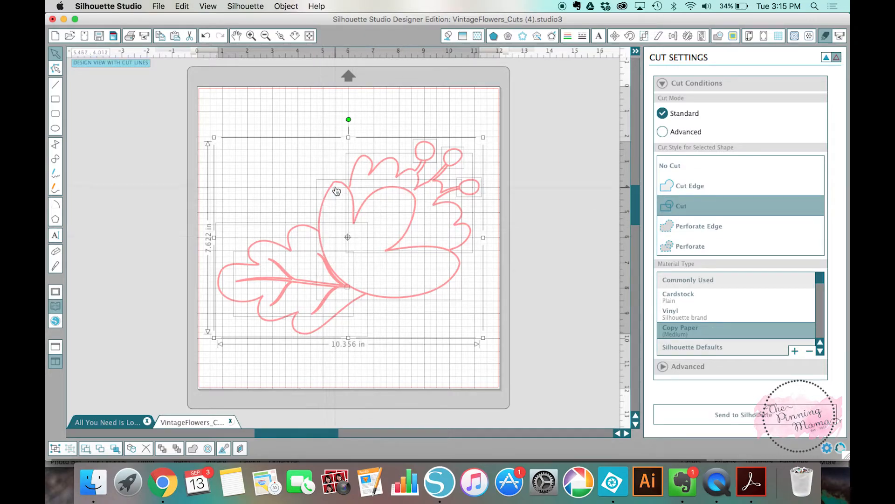
mouse_move(565, 242)
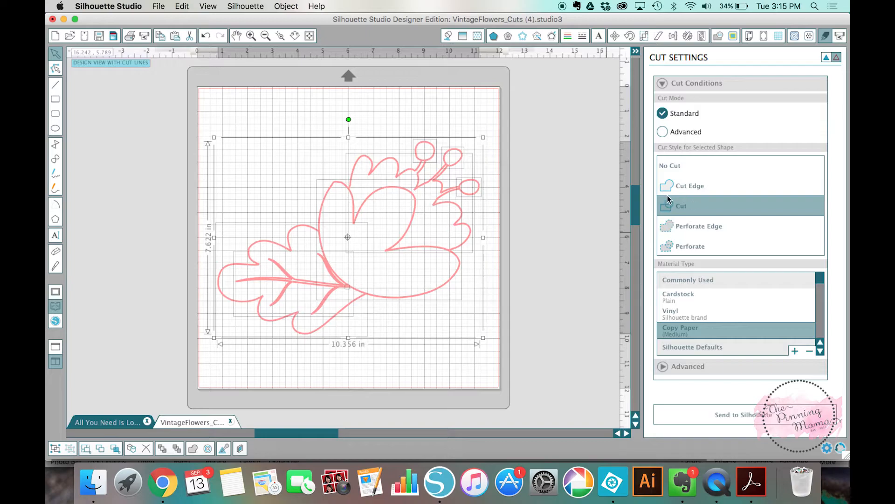
mouse_move(681, 205)
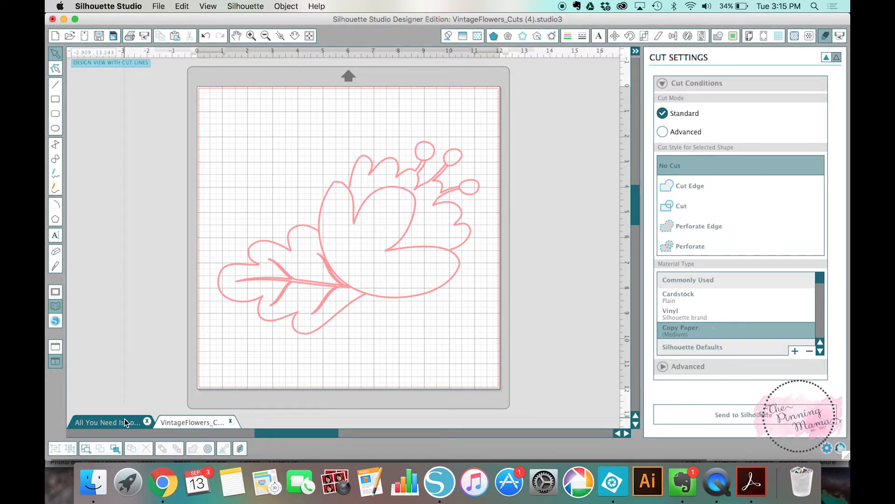
click(107, 422)
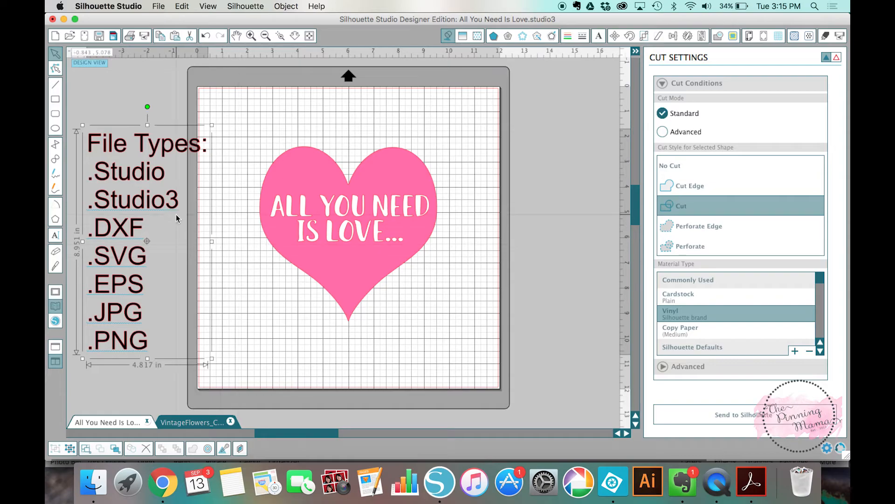
mouse_move(142, 261)
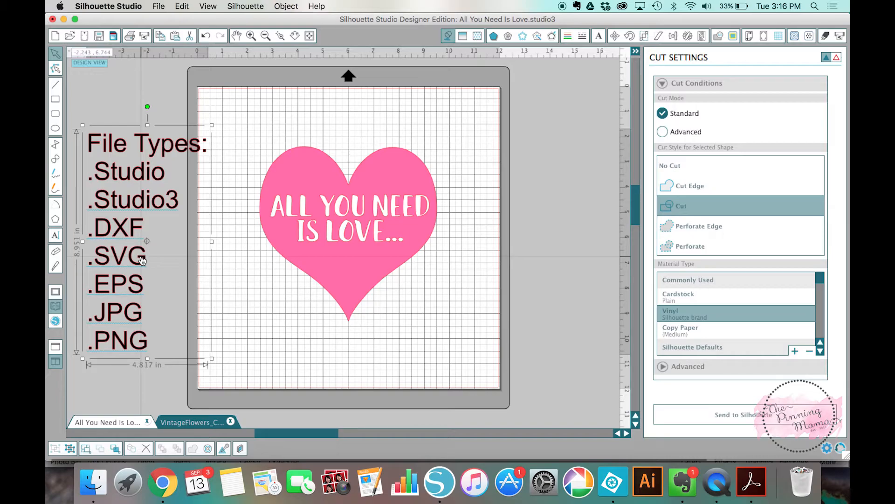
mouse_move(145, 221)
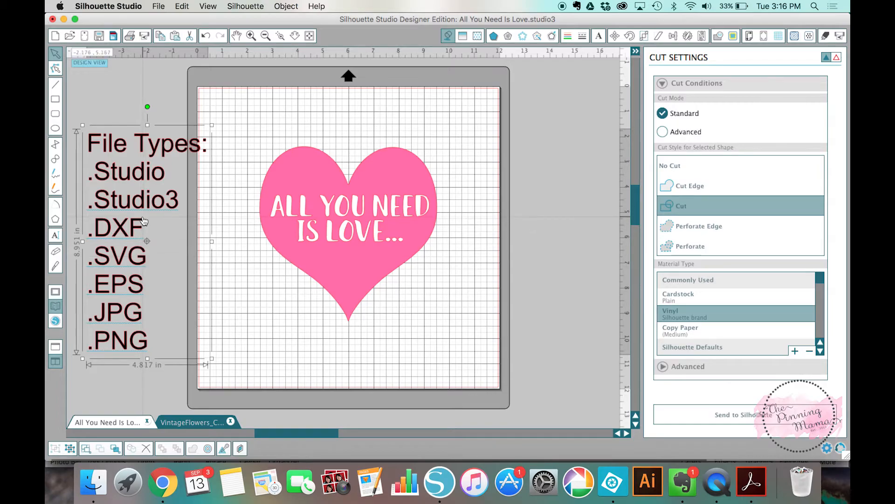
mouse_move(157, 242)
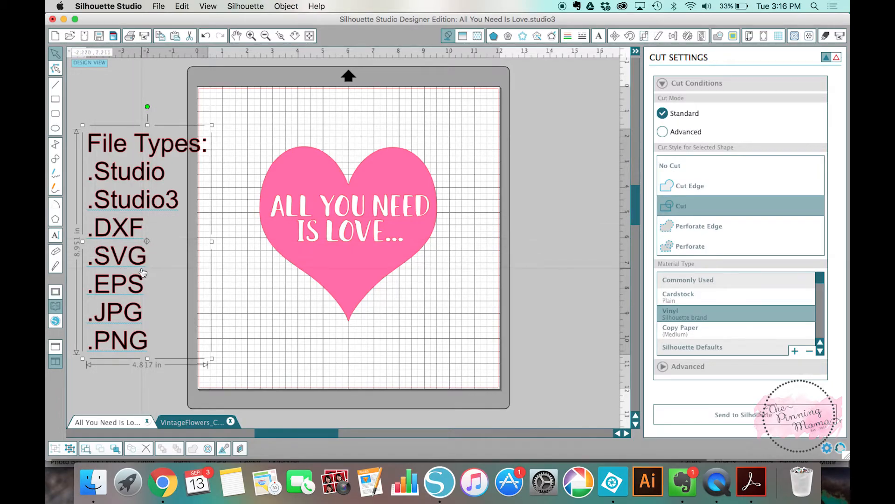
mouse_move(145, 274)
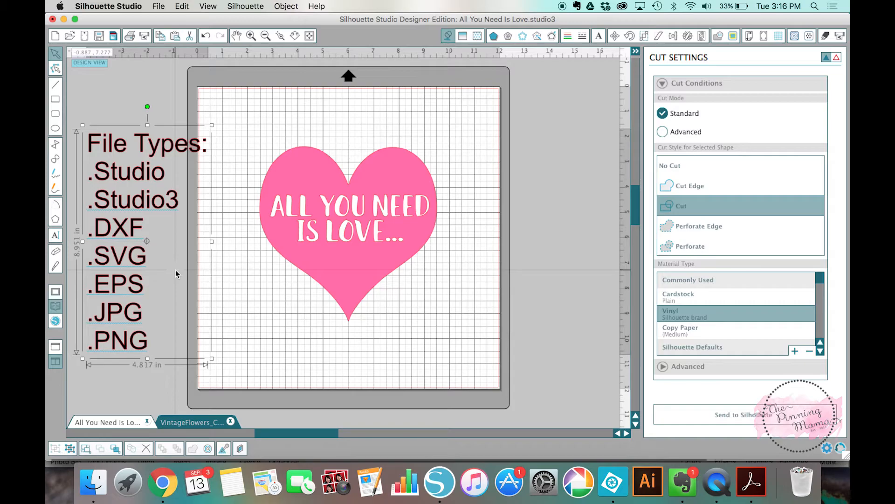
mouse_move(224, 245)
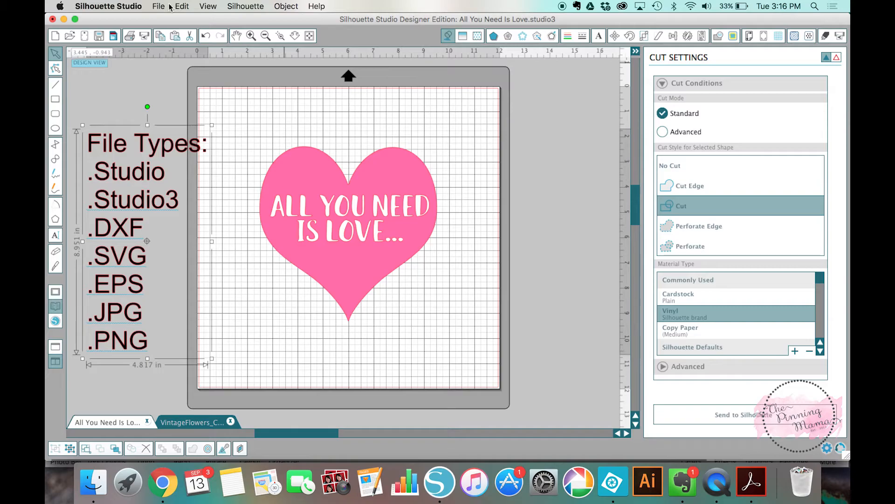
Open VintageFlowers_Cuts (4).svg from the SVG folder as a third document.
click(158, 6)
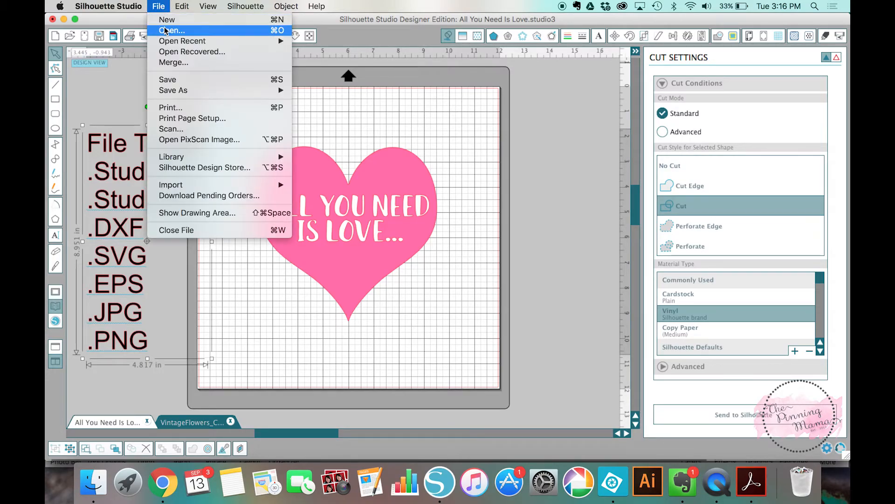
click(171, 30)
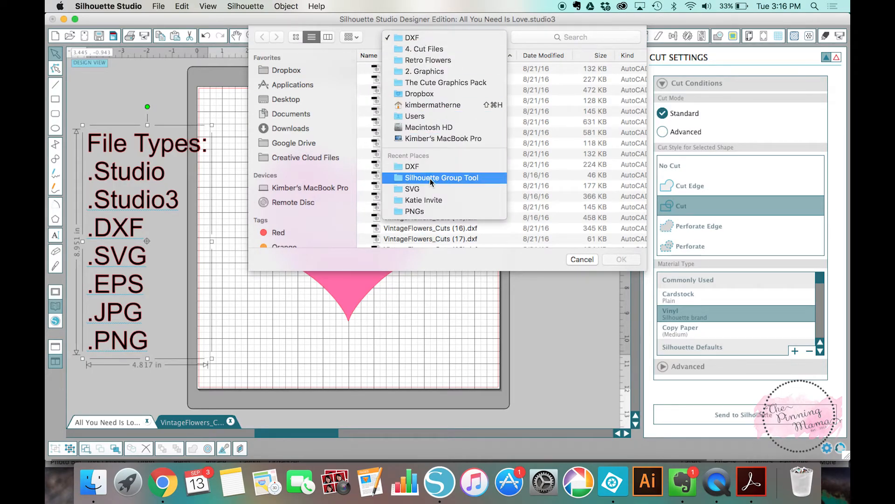
click(412, 188)
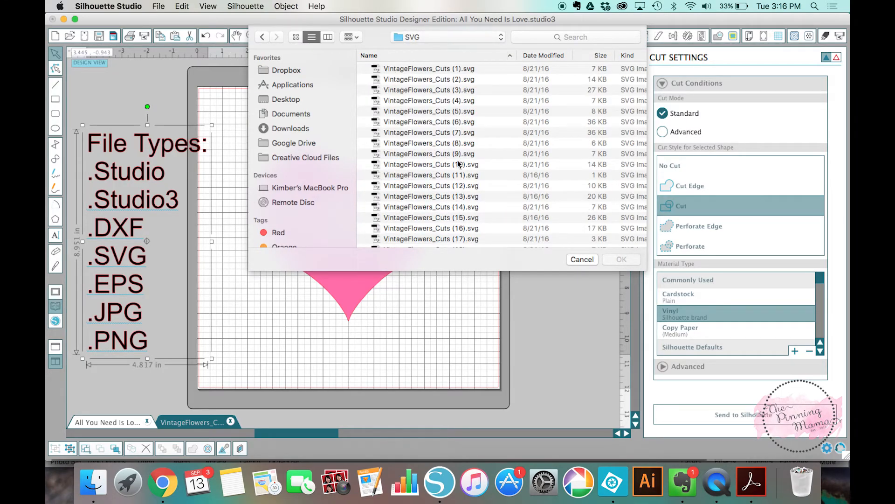
mouse_move(461, 104)
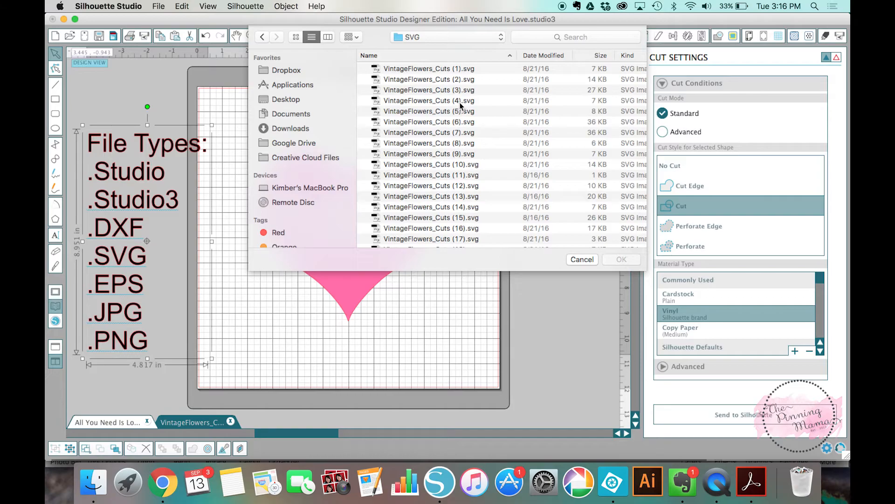
double_click(429, 100)
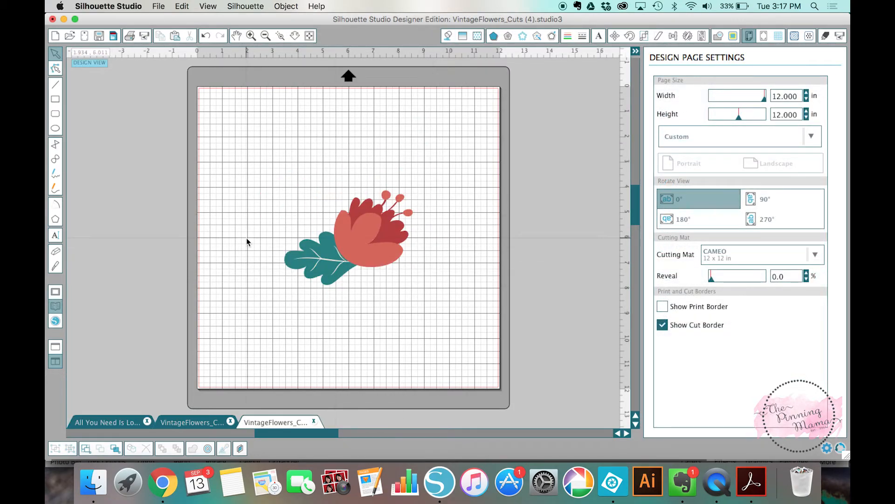
mouse_move(246, 157)
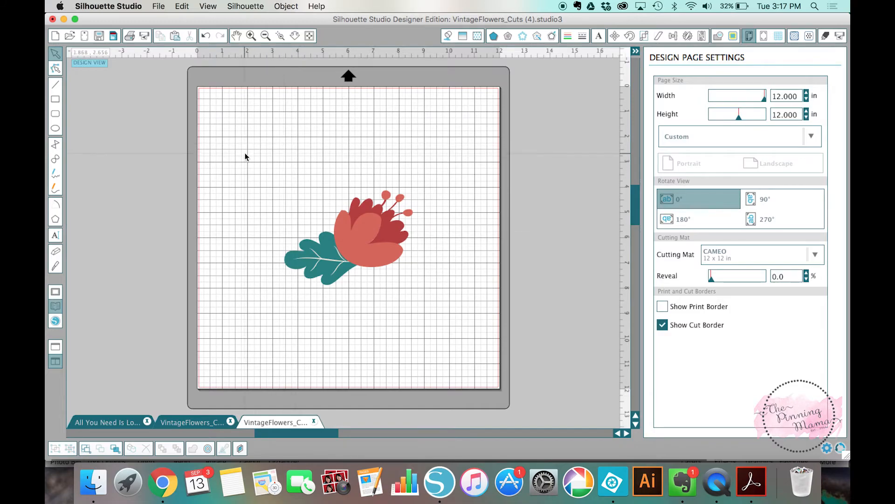
mouse_move(834, 33)
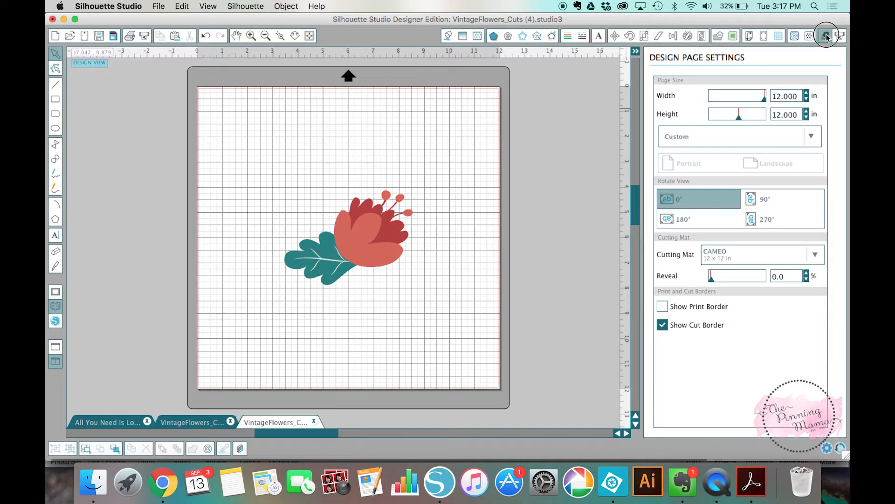
Set the SVG flower's Cut Style to Cut, then bring the heart design back to front.
click(826, 36)
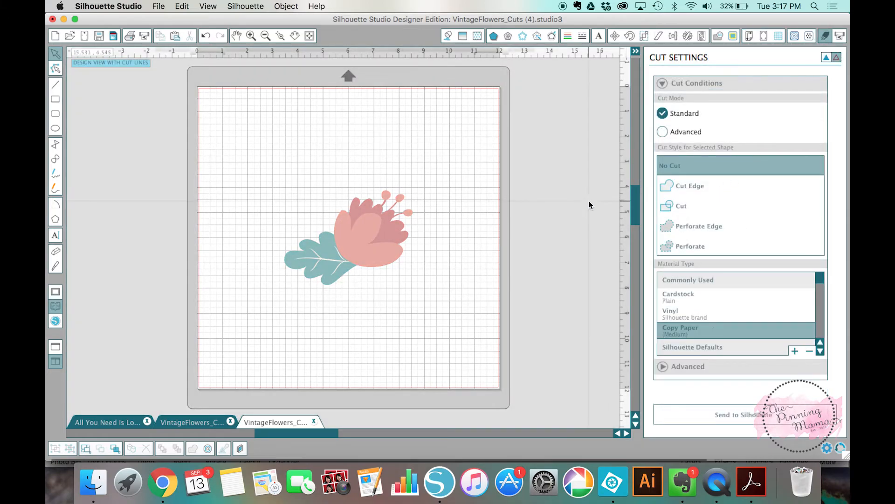
mouse_move(408, 269)
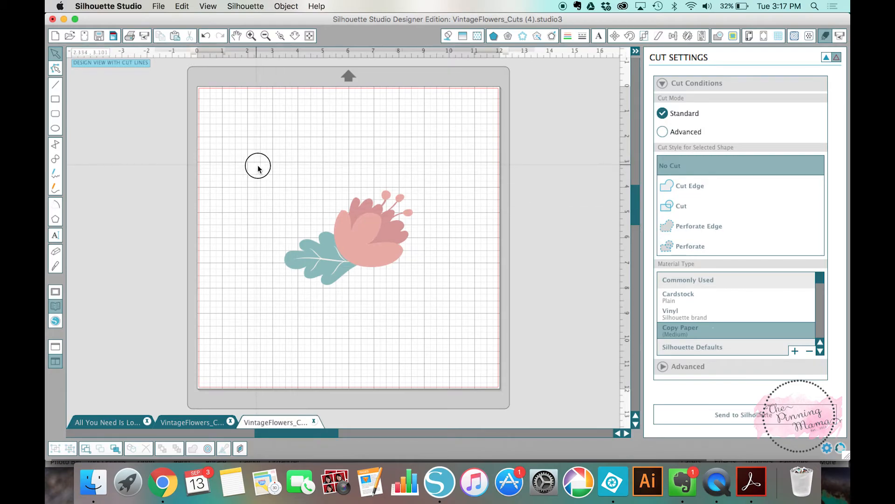
click(348, 237)
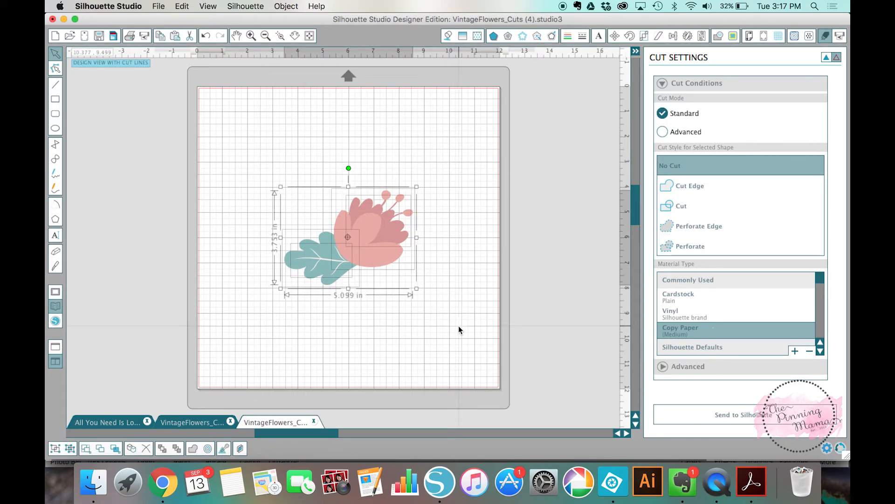
click(680, 206)
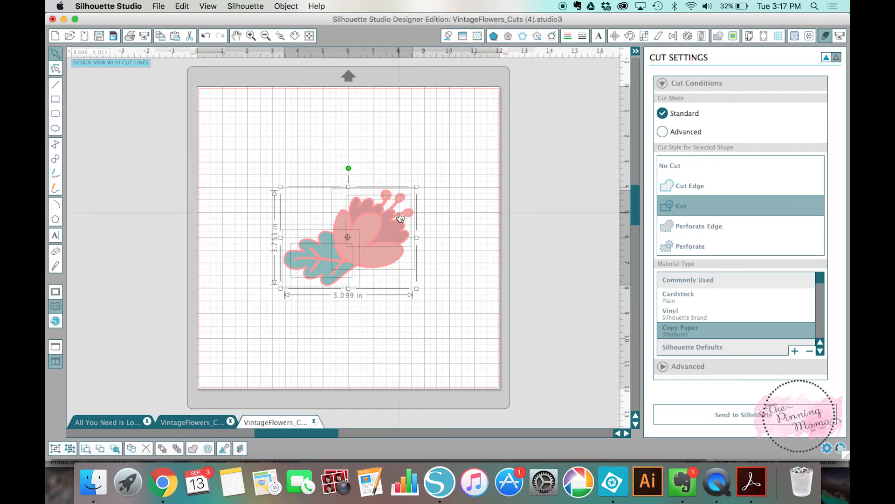
mouse_move(710, 390)
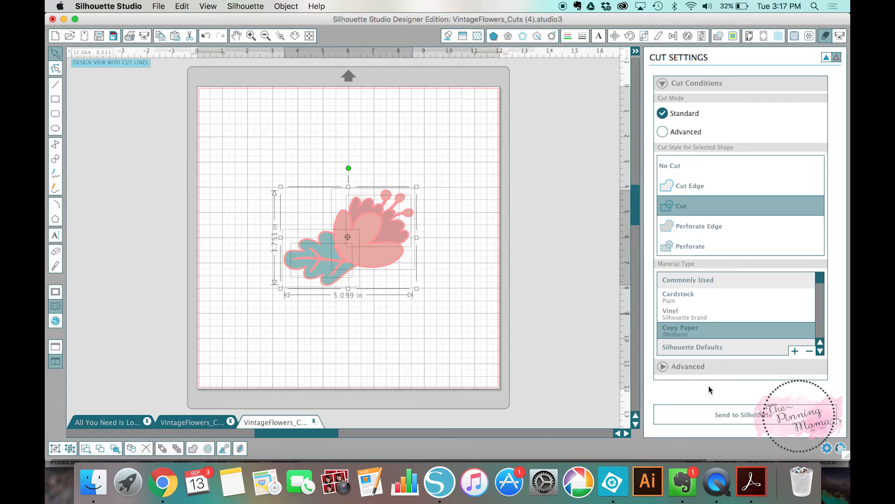
mouse_move(405, 290)
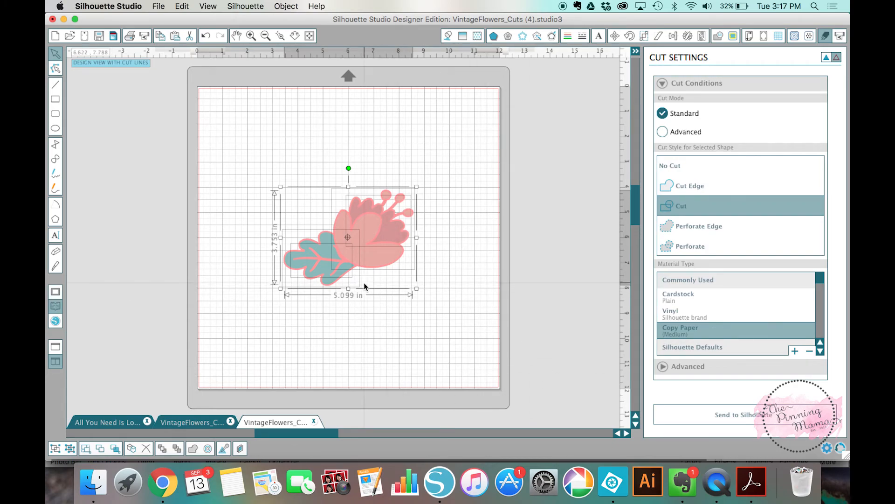
mouse_move(391, 204)
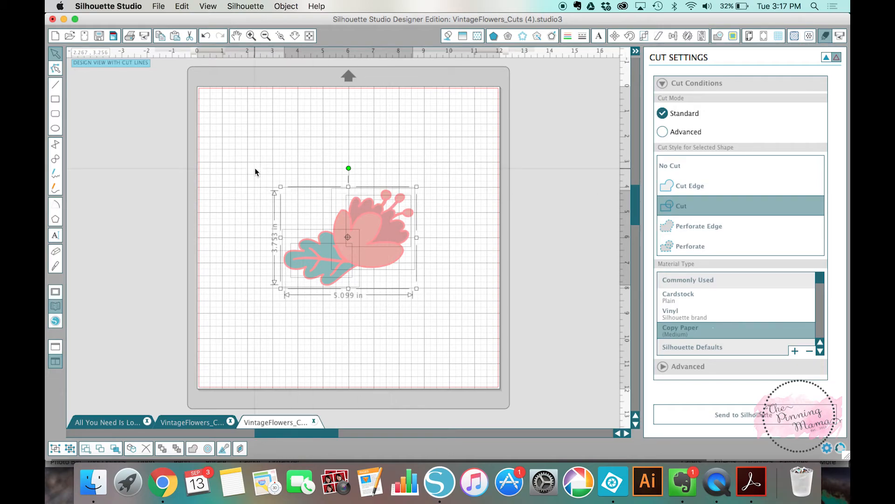
mouse_move(616, 259)
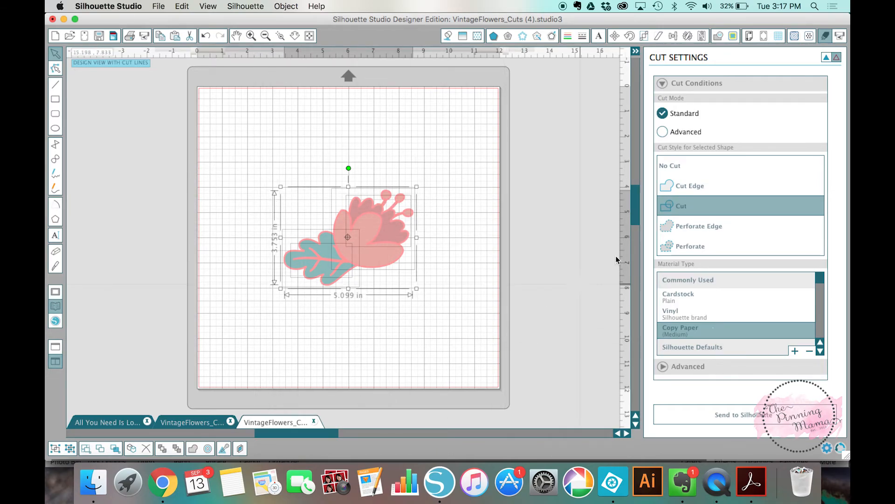
mouse_move(521, 261)
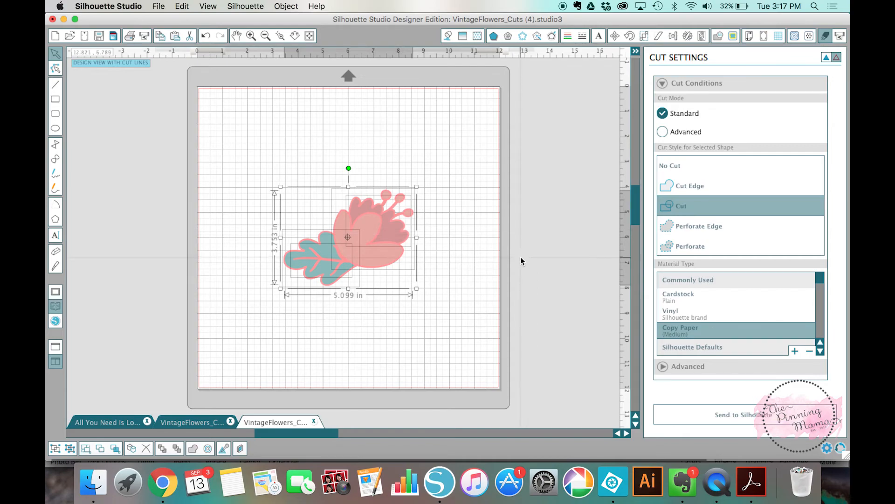
click(106, 422)
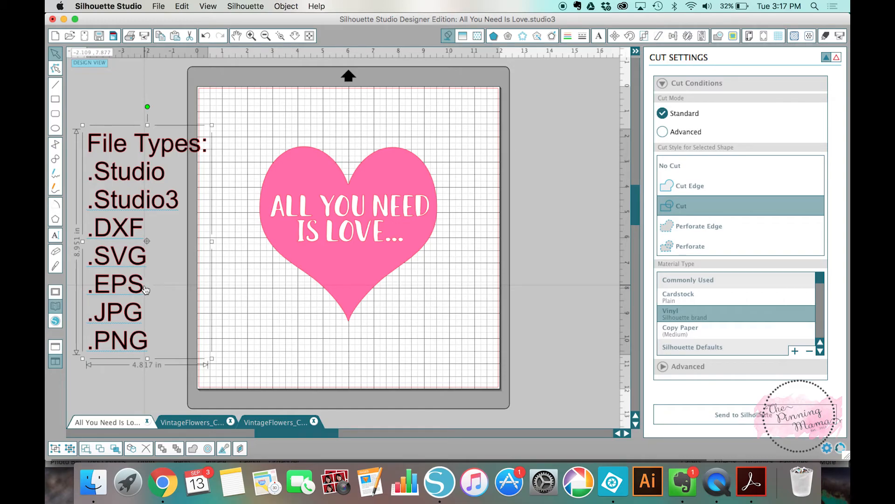
mouse_move(145, 290)
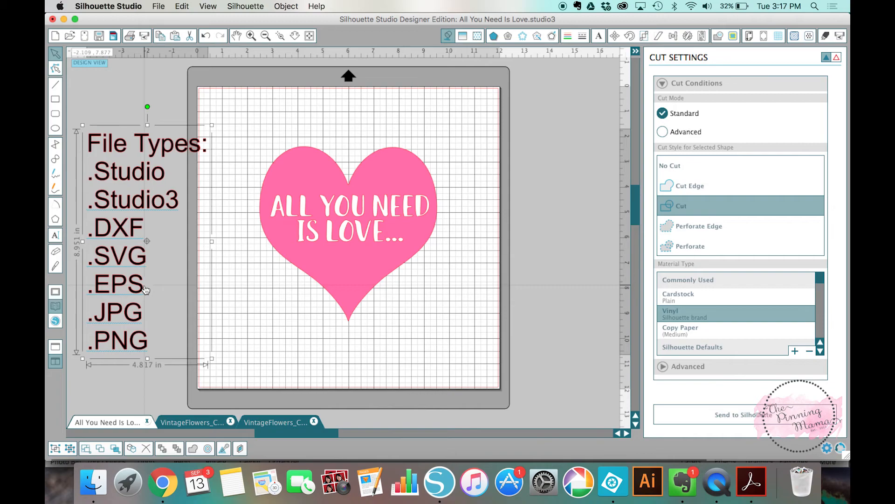
mouse_move(159, 295)
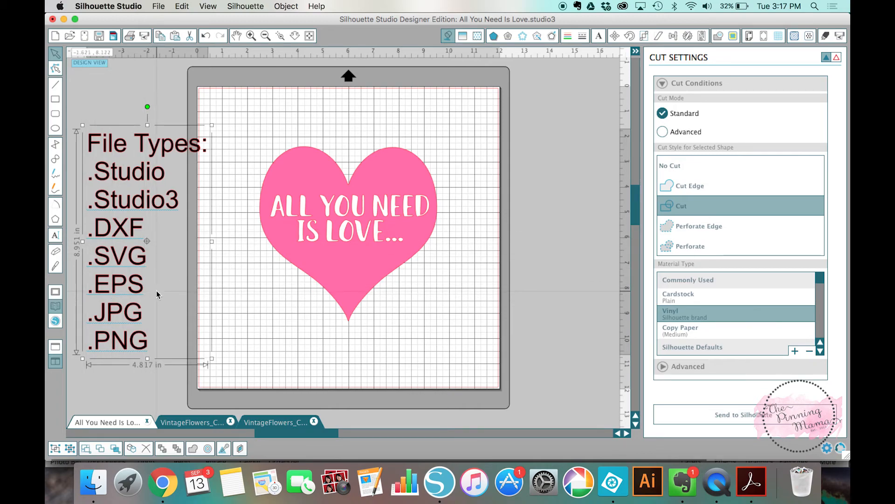
mouse_move(158, 295)
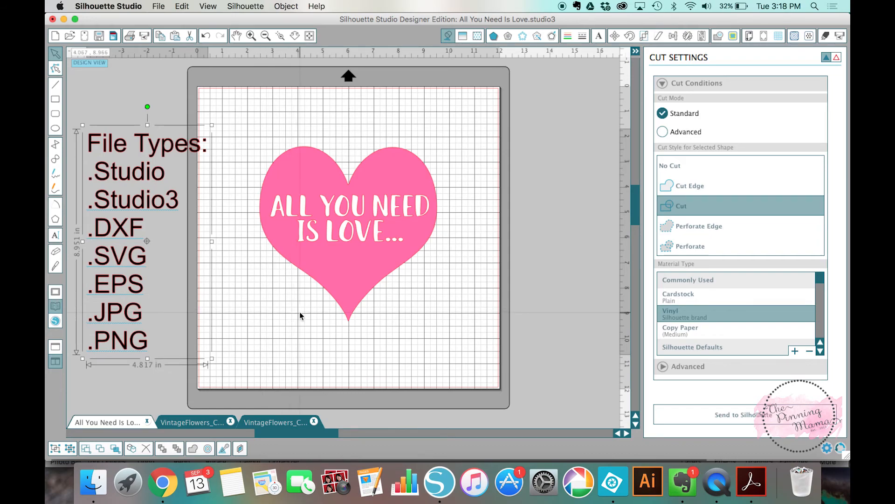
mouse_move(362, 325)
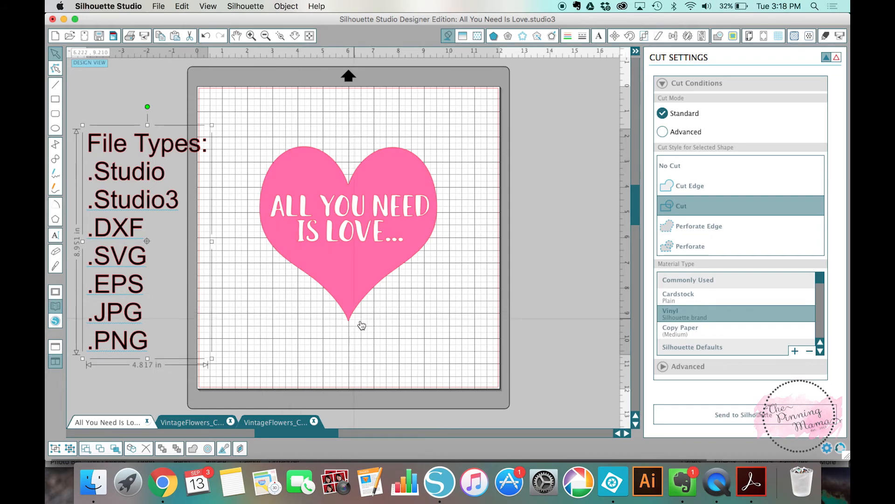
mouse_move(254, 331)
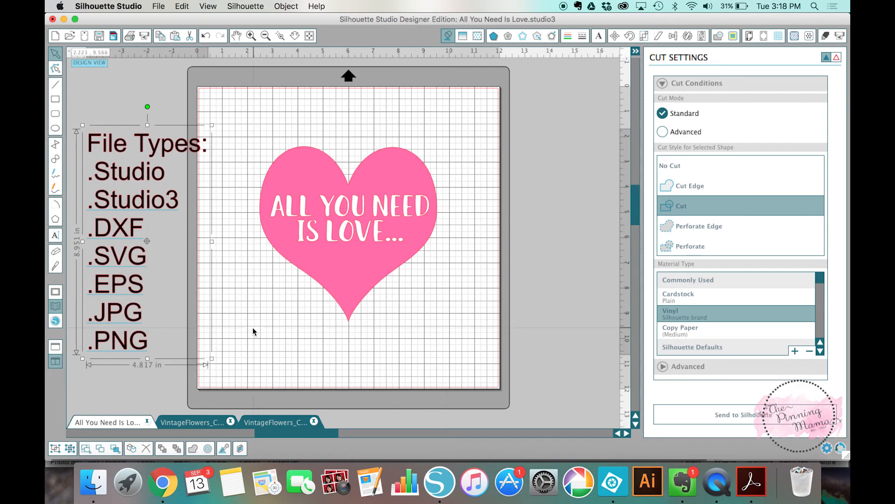
mouse_move(146, 254)
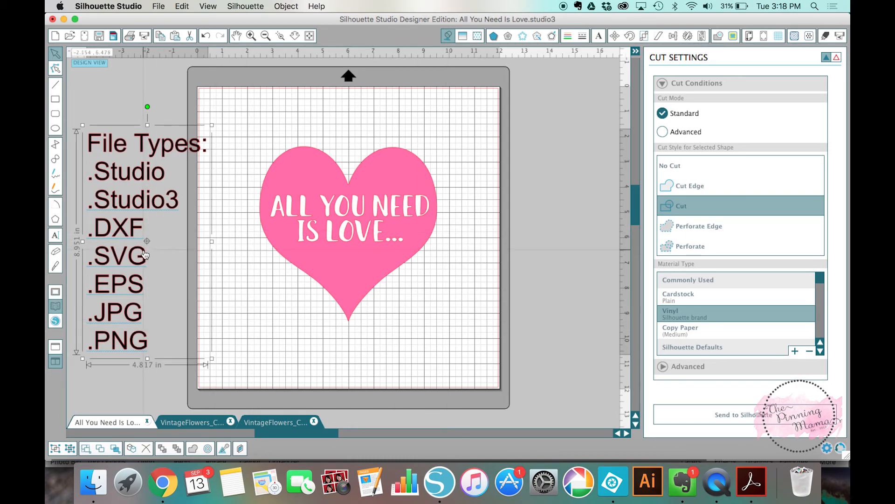
mouse_move(141, 302)
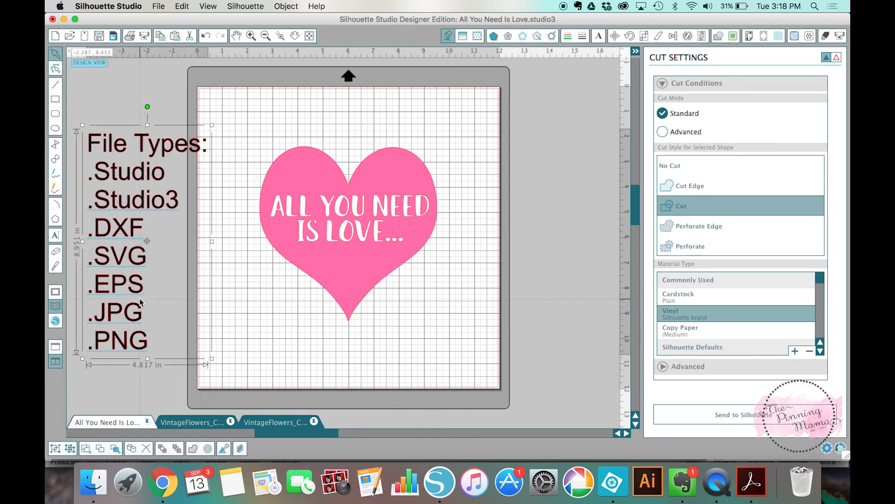